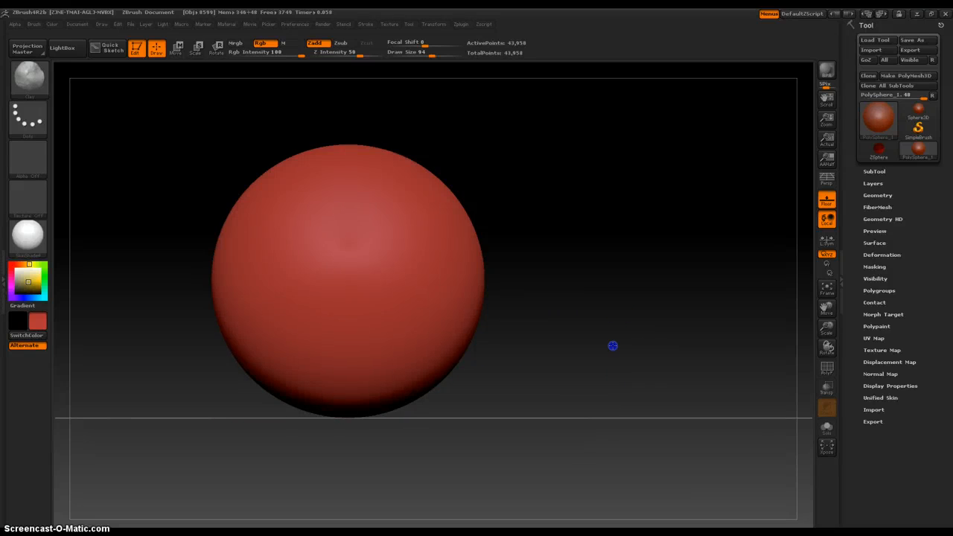
Select the CurveEditable brush from the Curve brushes in the Brush palette and dismiss the note
{"action": "left_click_drag", "start_coordinate": [613, 345], "coordinate": [602, 244]}
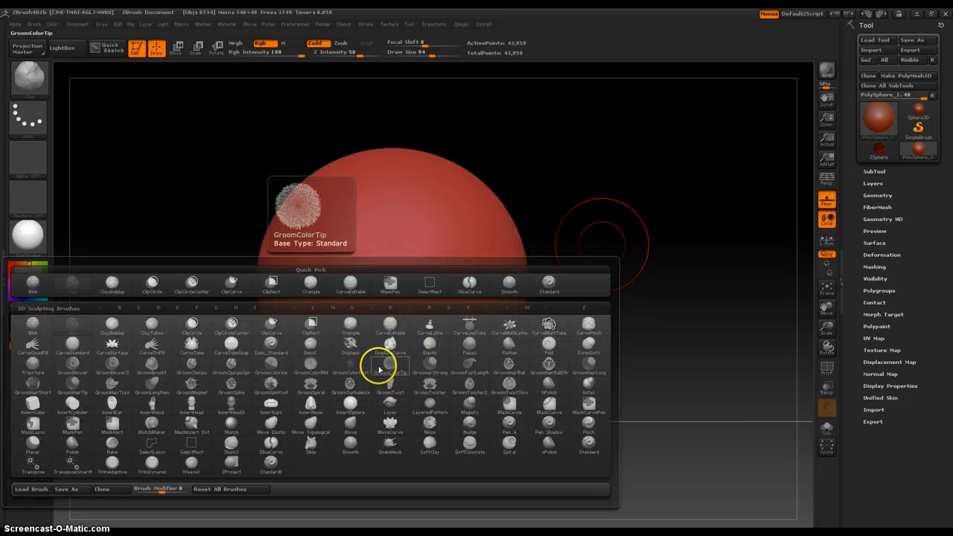
{"action": "left_click", "coordinate": [390, 346]}
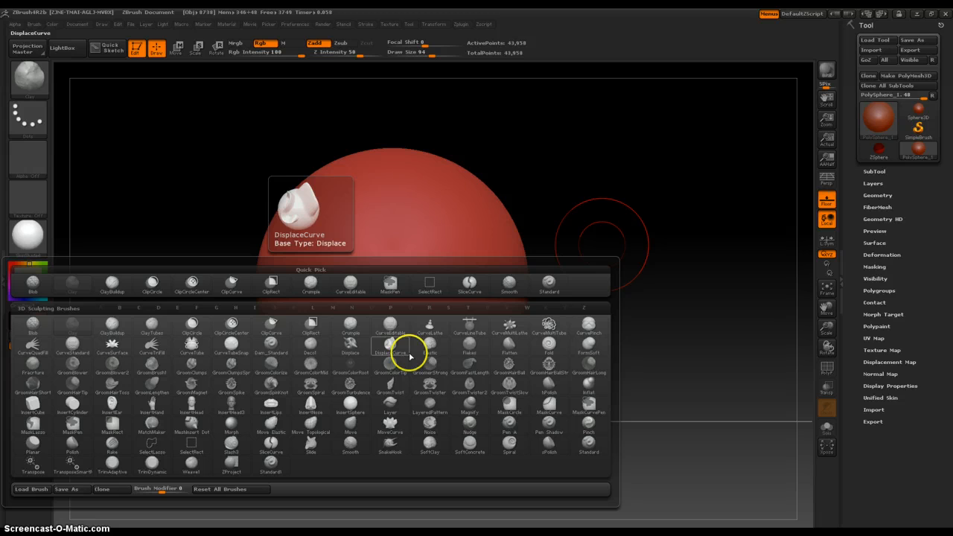
{"action": "left_click", "coordinate": [350, 334]}
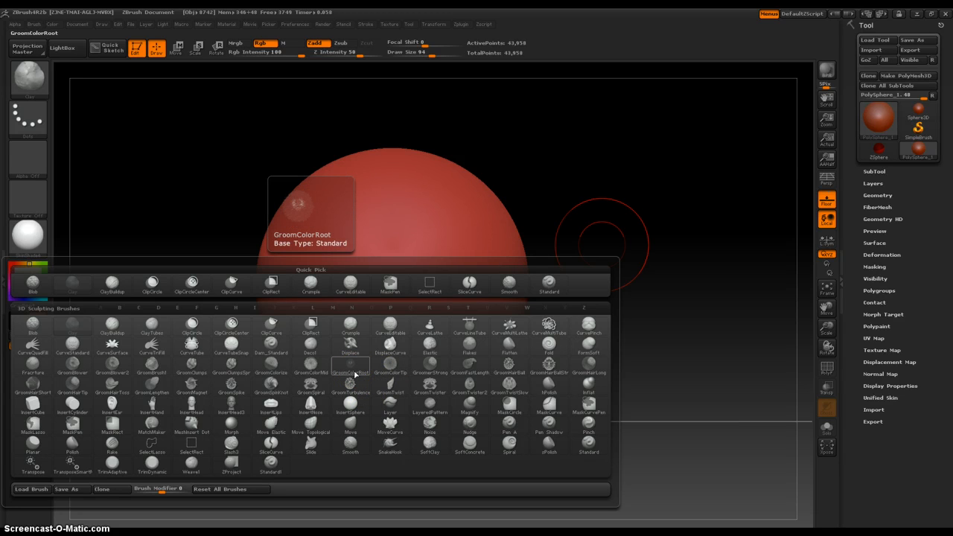
{"action": "left_click", "coordinate": [271, 345]}
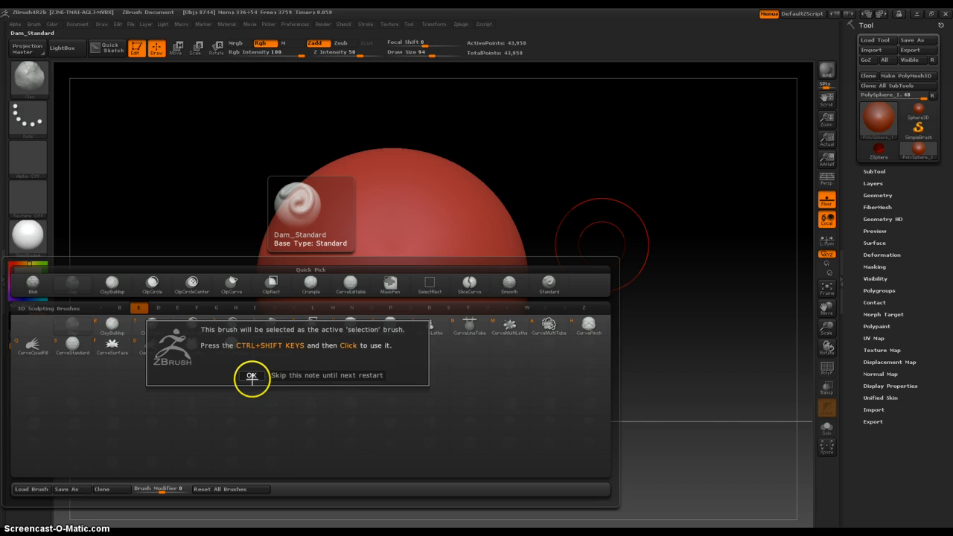
{"action": "left_click", "coordinate": [252, 375]}
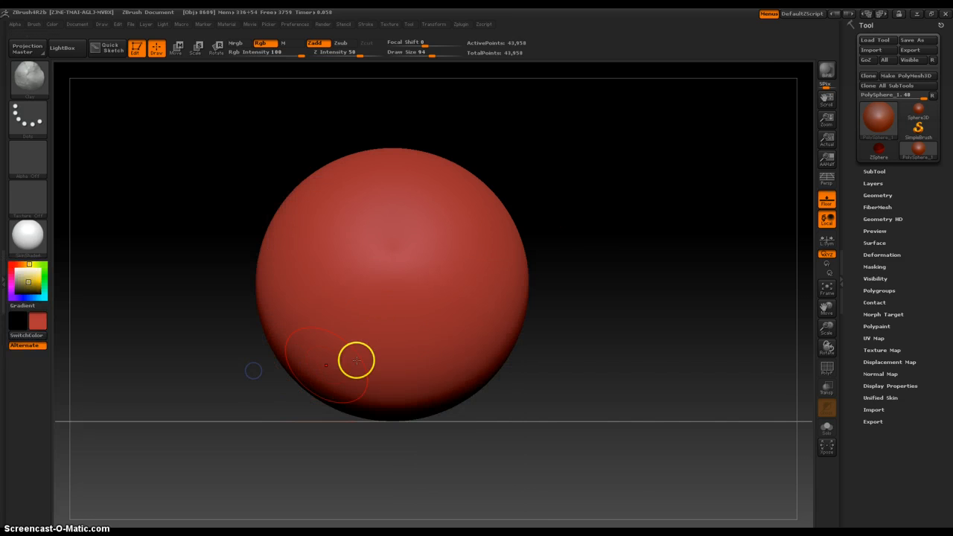
Lower Z Intensity and lay a zigzag editable curve across the front of the sphere
{"action": "left_click", "coordinate": [135, 47]}
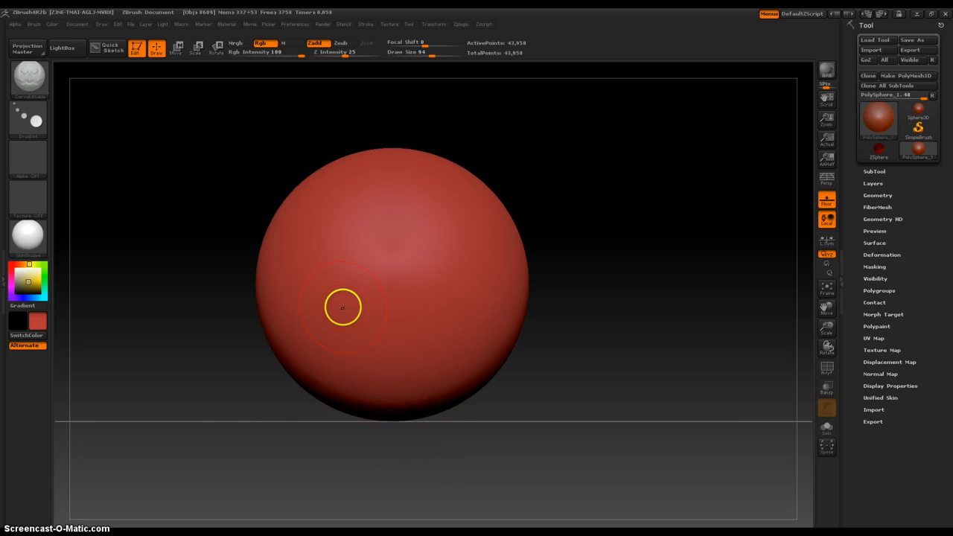
{"action": "mouse_move", "coordinate": [610, 186]}
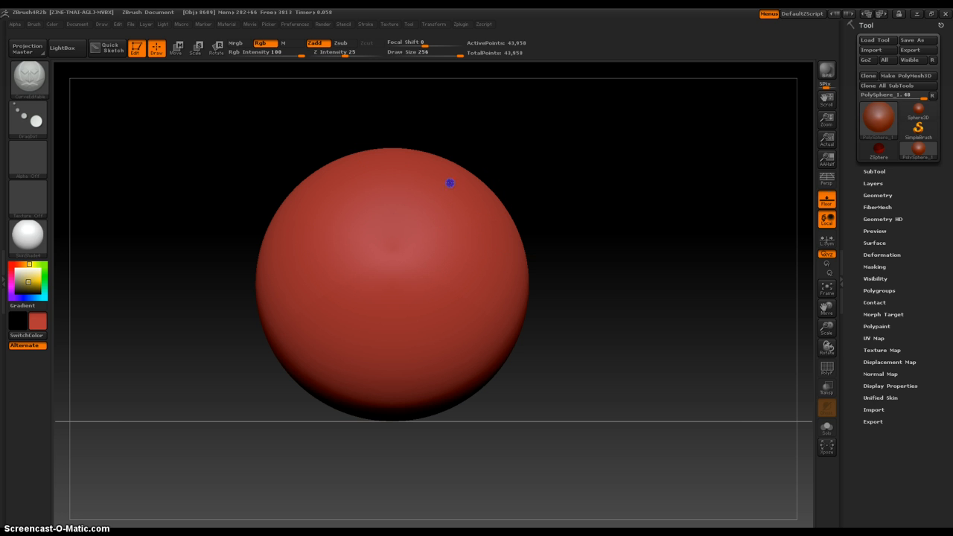
{"action": "left_click_drag", "start_coordinate": [450, 183], "coordinate": [475, 304]}
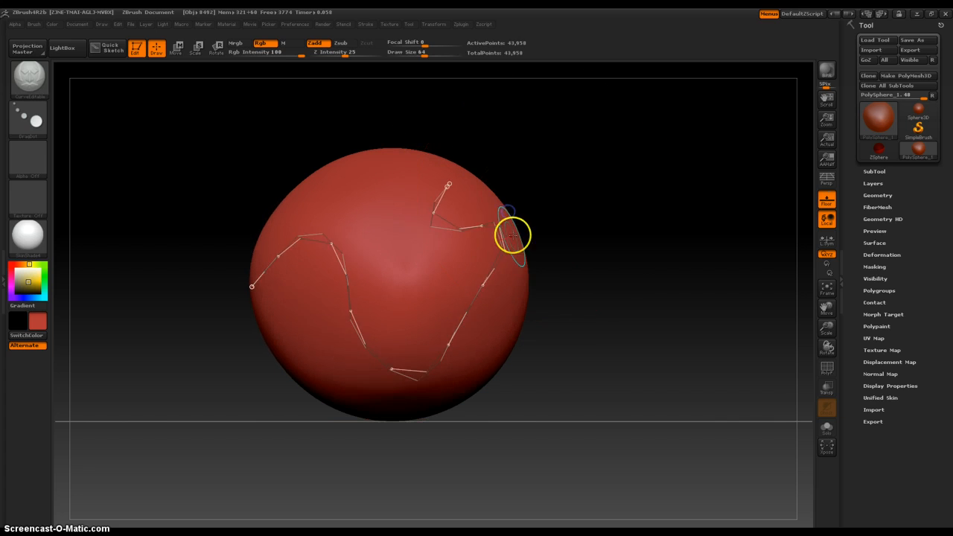
Deform the sphere along the curve into a lopsided blob bulging to the left
{"action": "left_click_drag", "start_coordinate": [513, 235], "coordinate": [450, 182]}
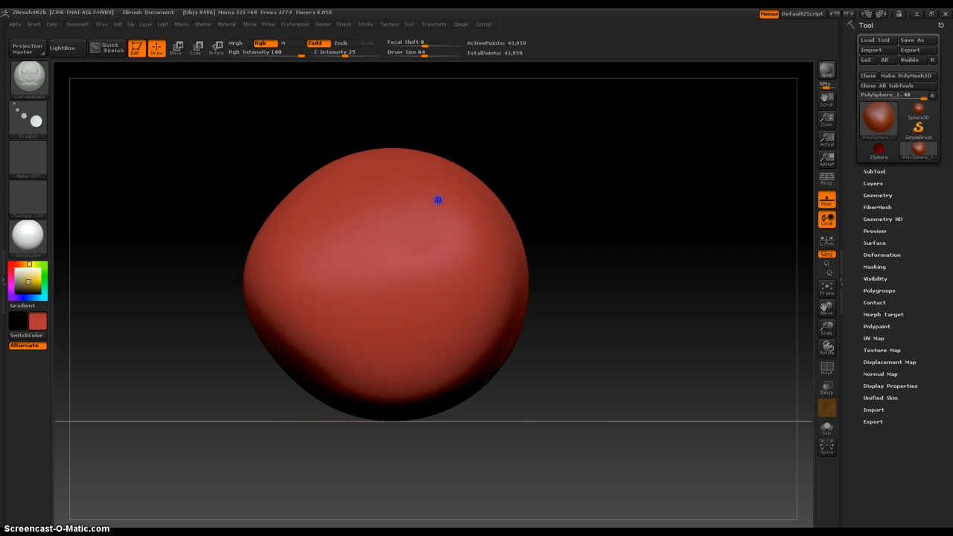
{"action": "left_click_drag", "start_coordinate": [438, 200], "coordinate": [425, 347]}
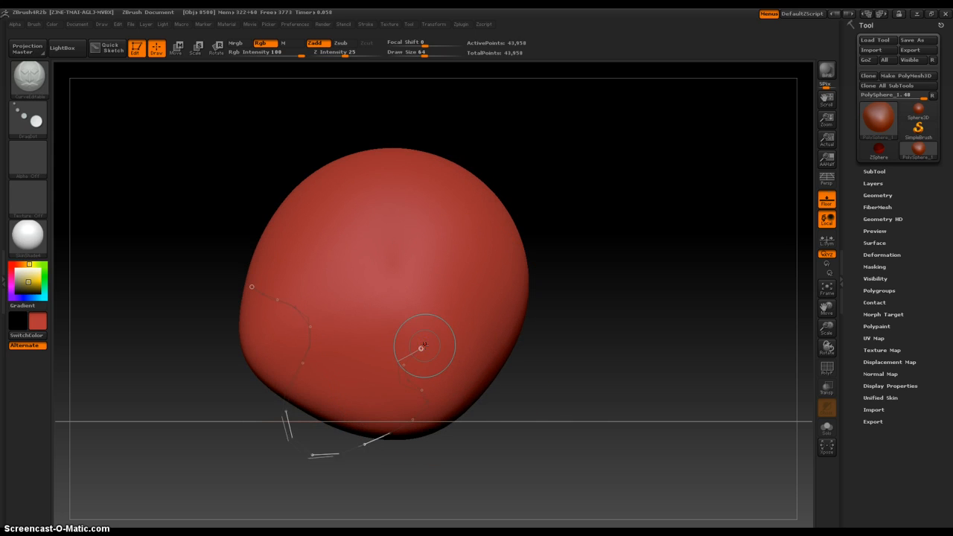
{"action": "left_click_drag", "start_coordinate": [424, 346], "coordinate": [316, 320]}
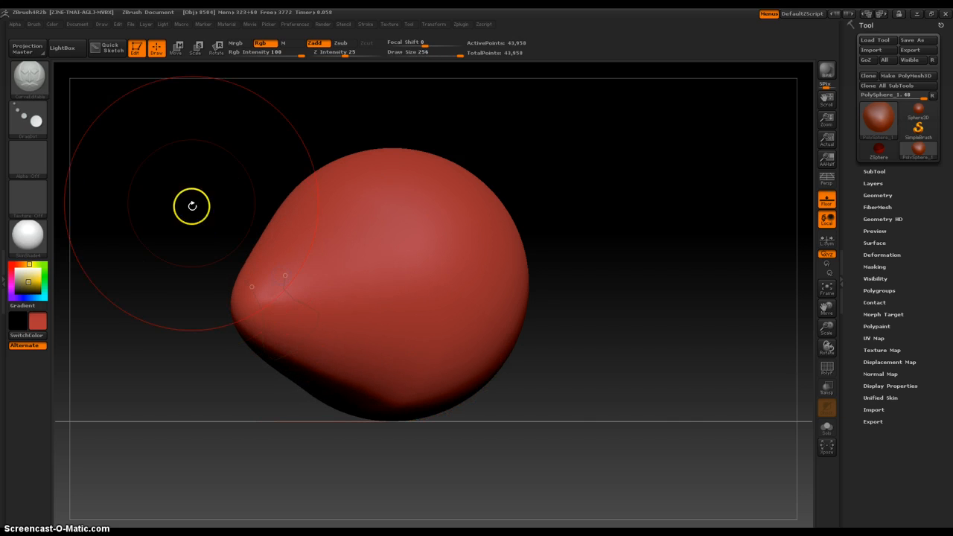
{"action": "left_click_drag", "start_coordinate": [192, 206], "coordinate": [536, 175]}
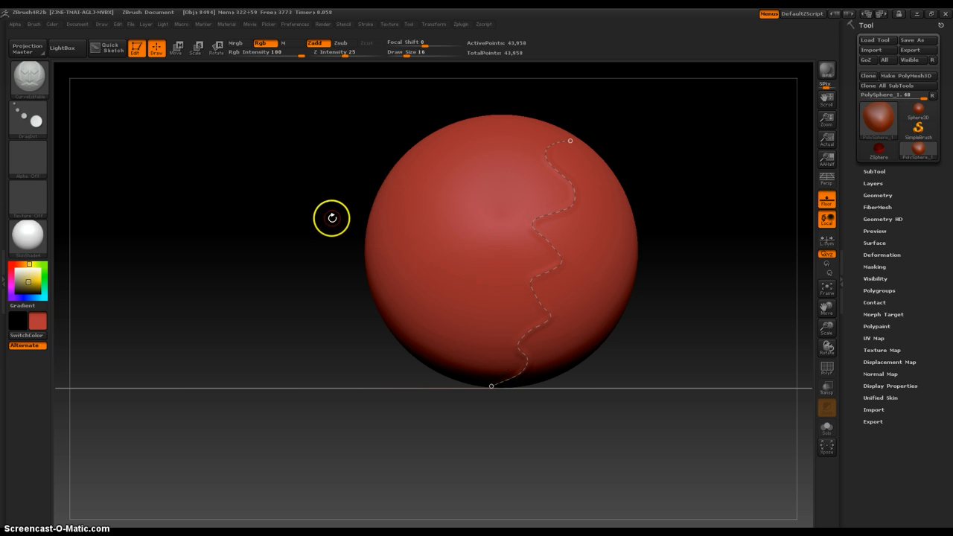
Sculpt a wavy raised ridge down the sphere's front and build it up after checking it
{"action": "left_click_drag", "start_coordinate": [331, 217], "coordinate": [340, 206]}
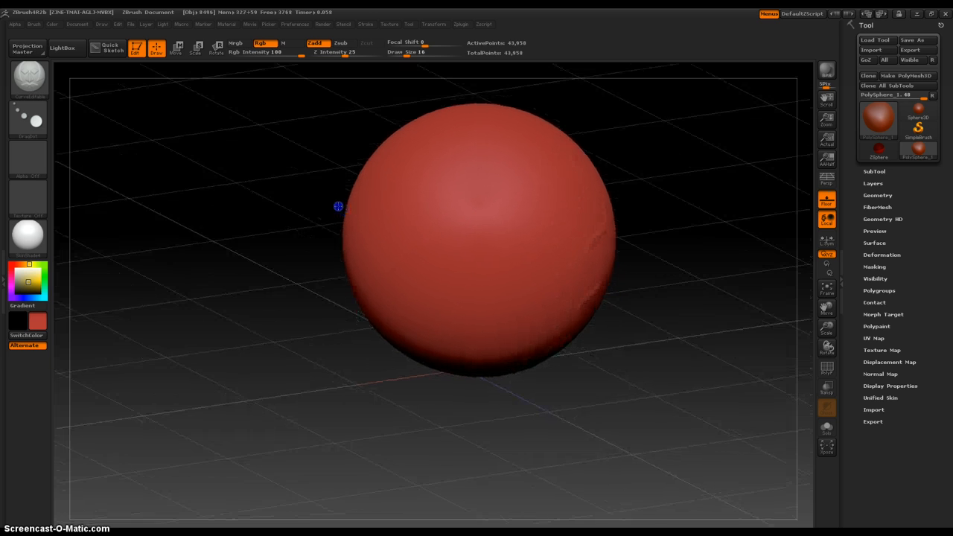
{"action": "left_click_drag", "start_coordinate": [569, 140], "coordinate": [495, 380]}
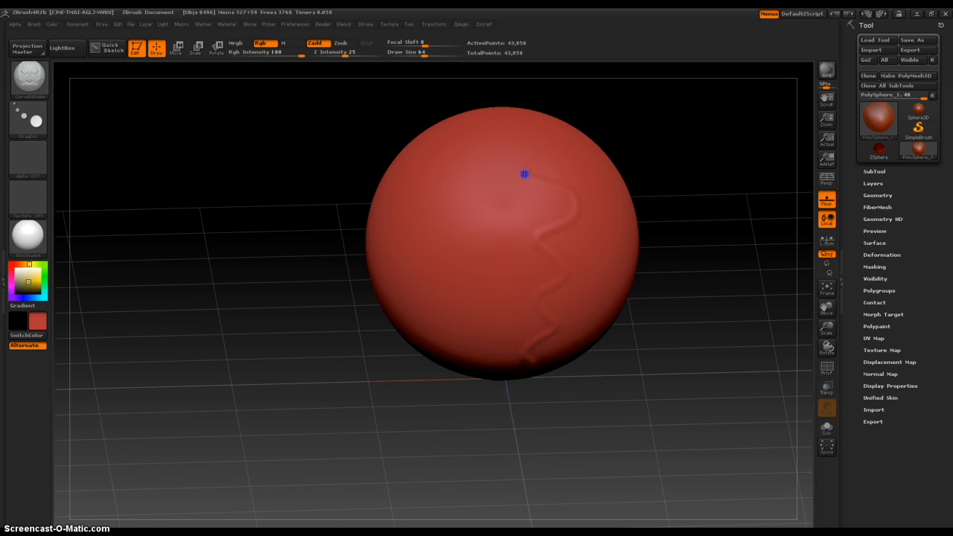
{"action": "mouse_move", "coordinate": [474, 184]}
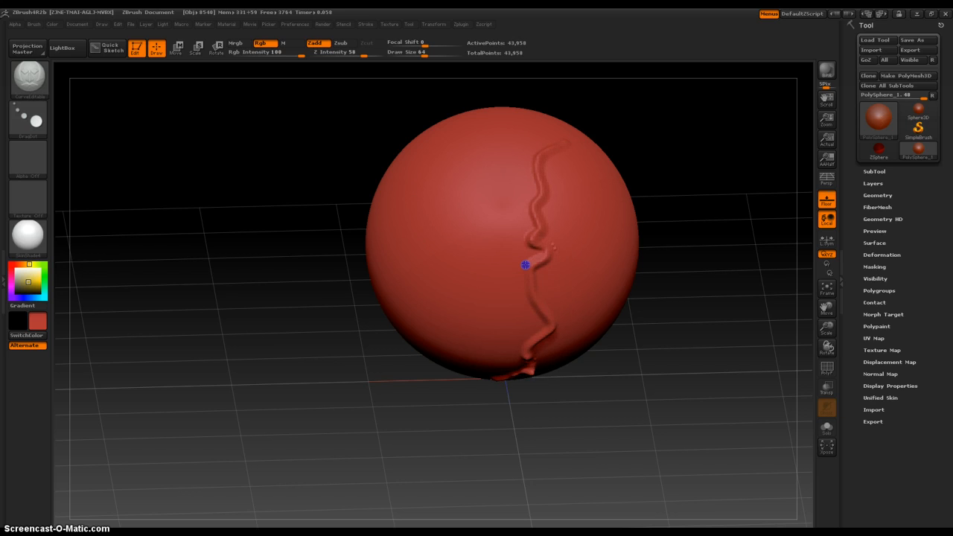
{"action": "left_click_drag", "start_coordinate": [524, 265], "coordinate": [555, 275]}
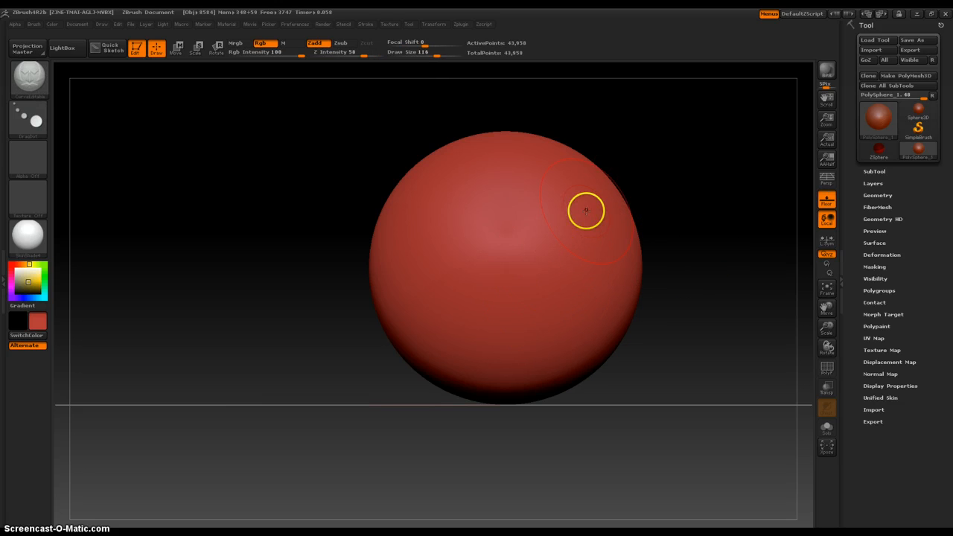
Carve several curved folds and dents into the sphere, turning it into a lumpy ball
{"action": "left_click_drag", "start_coordinate": [587, 212], "coordinate": [431, 359]}
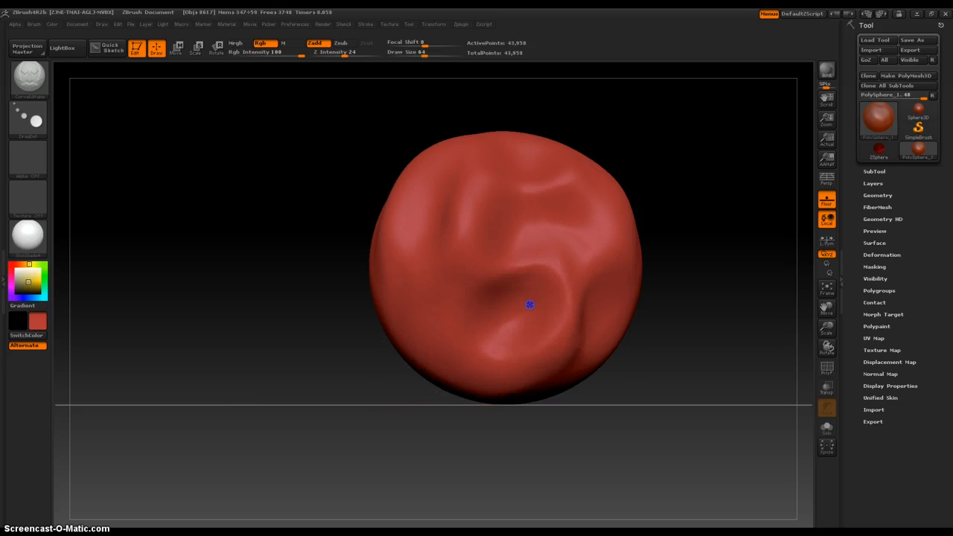
{"action": "left_click_drag", "start_coordinate": [529, 304], "coordinate": [441, 341]}
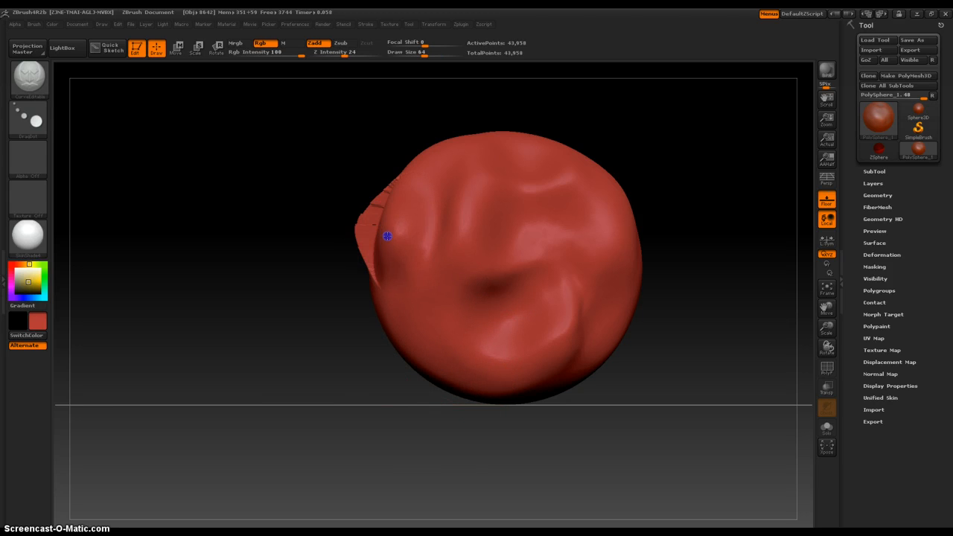
{"action": "left_click_drag", "start_coordinate": [387, 235], "coordinate": [455, 237]}
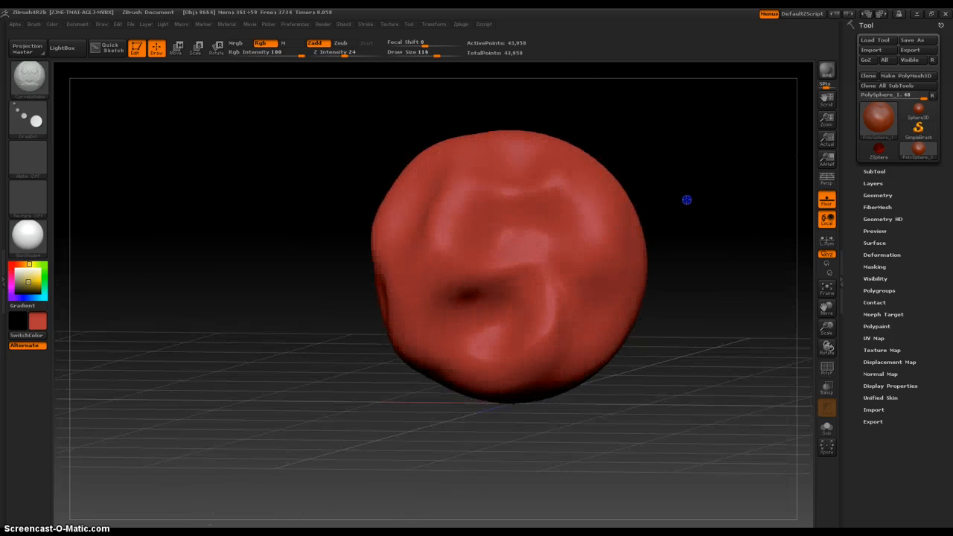
{"action": "left_click_drag", "start_coordinate": [464, 223], "coordinate": [559, 322]}
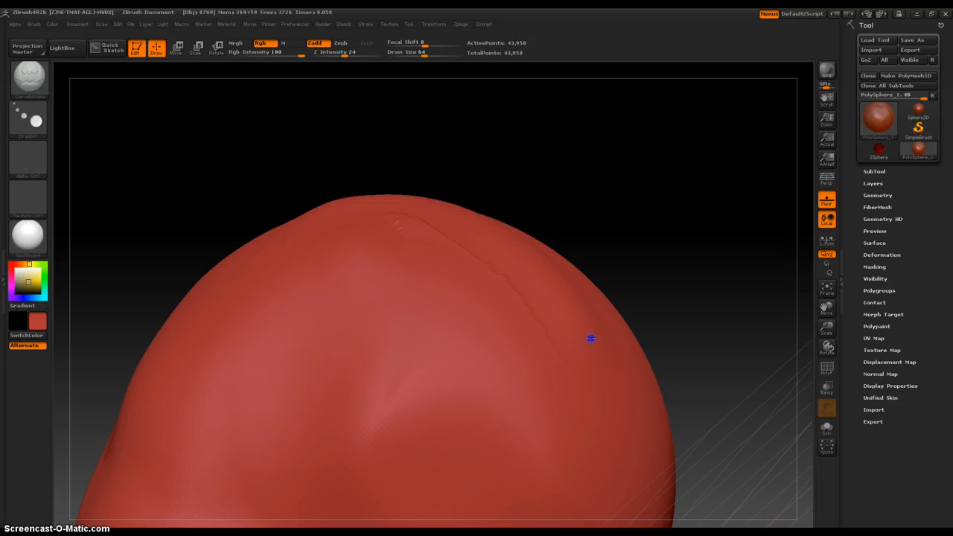
Pull a small peak out of the top, then draw a straight curve stroke across the blob
{"action": "left_click_drag", "start_coordinate": [590, 339], "coordinate": [366, 247]}
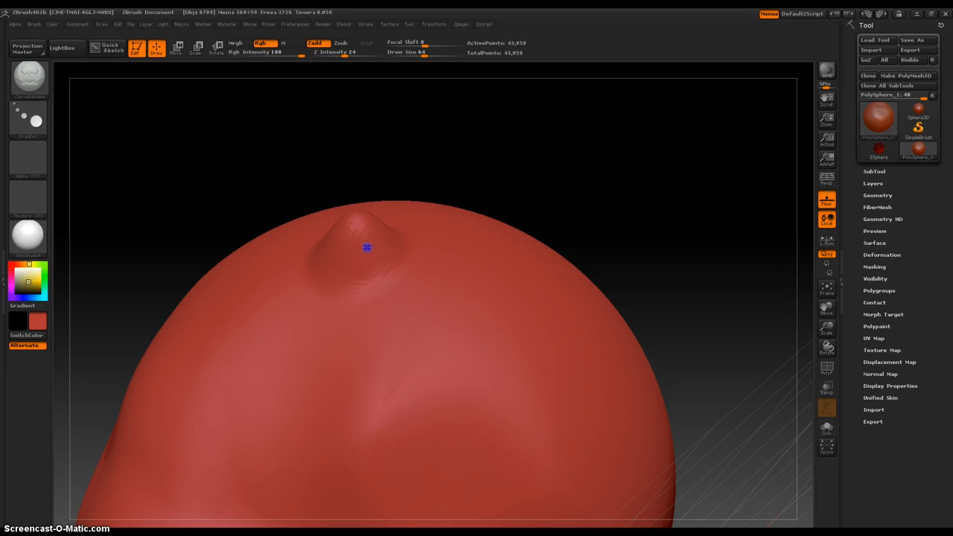
{"action": "left_click_drag", "start_coordinate": [366, 248], "coordinate": [560, 301]}
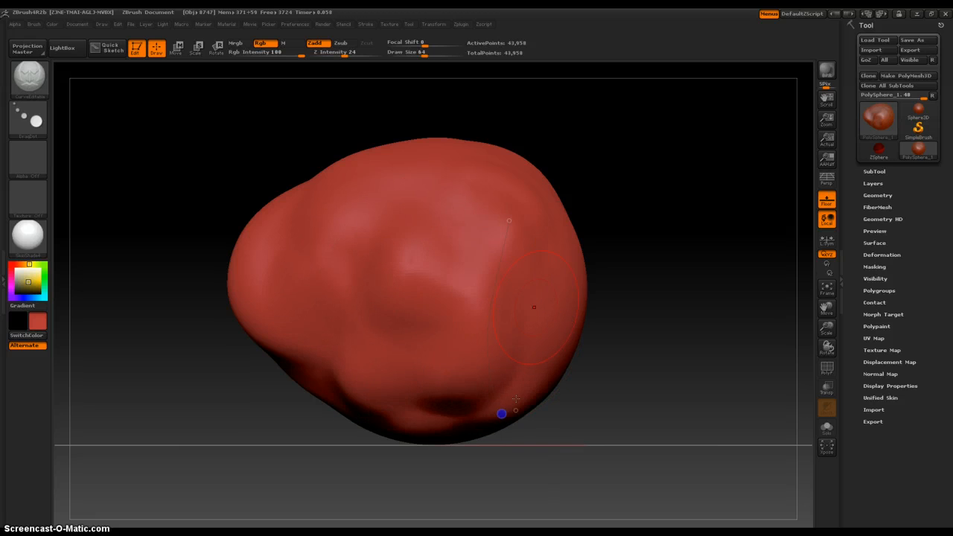
{"action": "left_click_drag", "start_coordinate": [514, 400], "coordinate": [360, 342]}
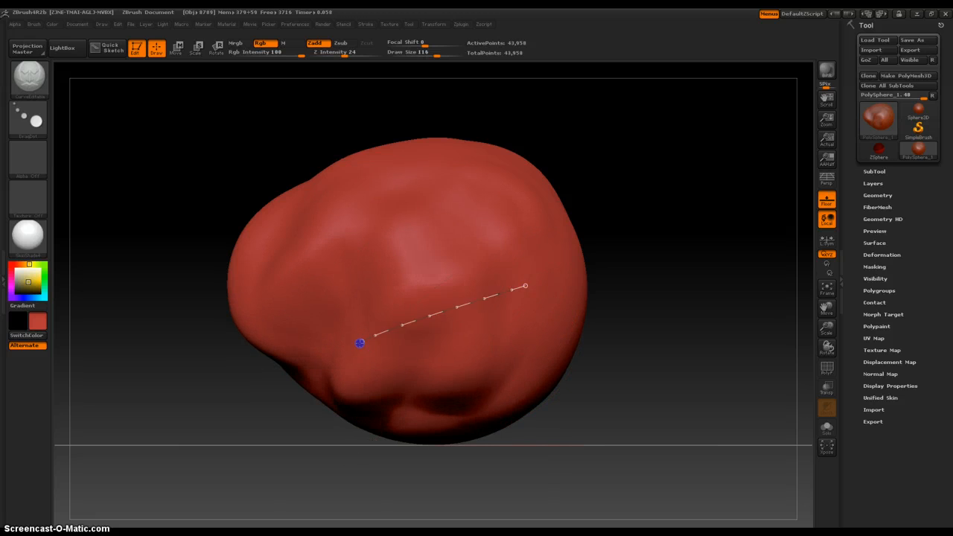